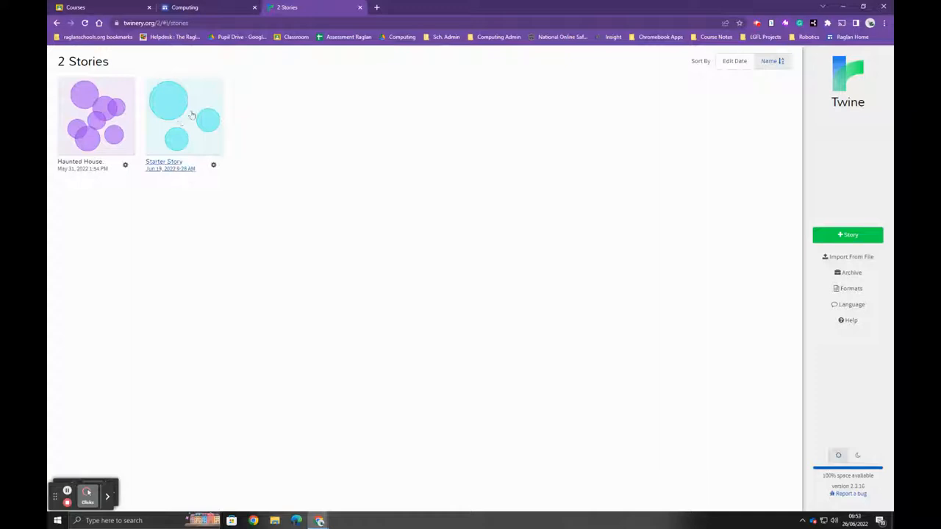
Step: Open the Starter Story and its Start passage to read the bike-ride text and two choices
{"action": "double_click", "coordinate": [183, 116]}
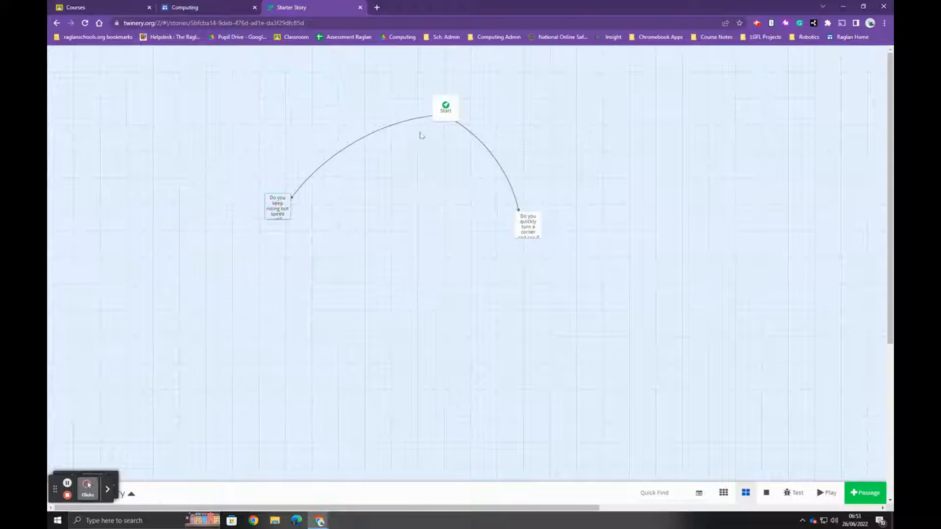
{"action": "double_click", "coordinate": [445, 108]}
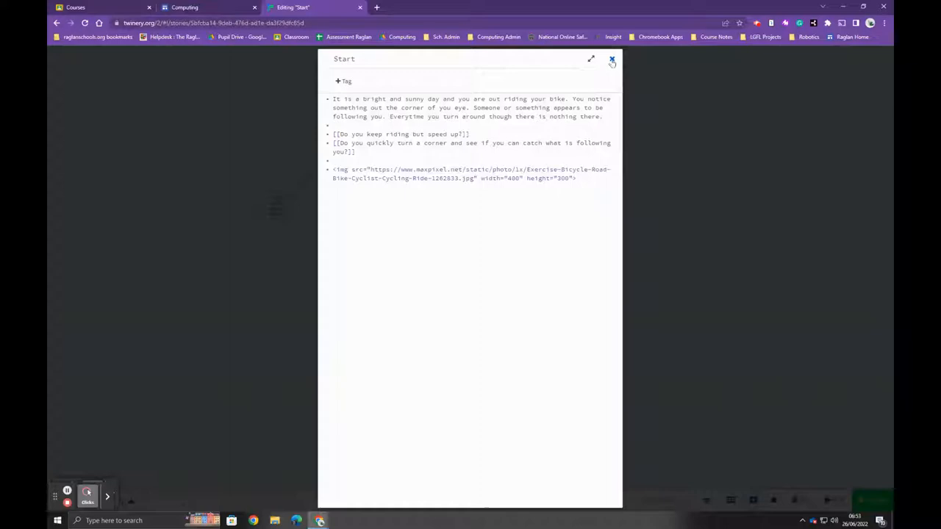
Step: Leave the passage and start a new story named 'Example' with one untitled passage
{"action": "left_click", "coordinate": [612, 59]}
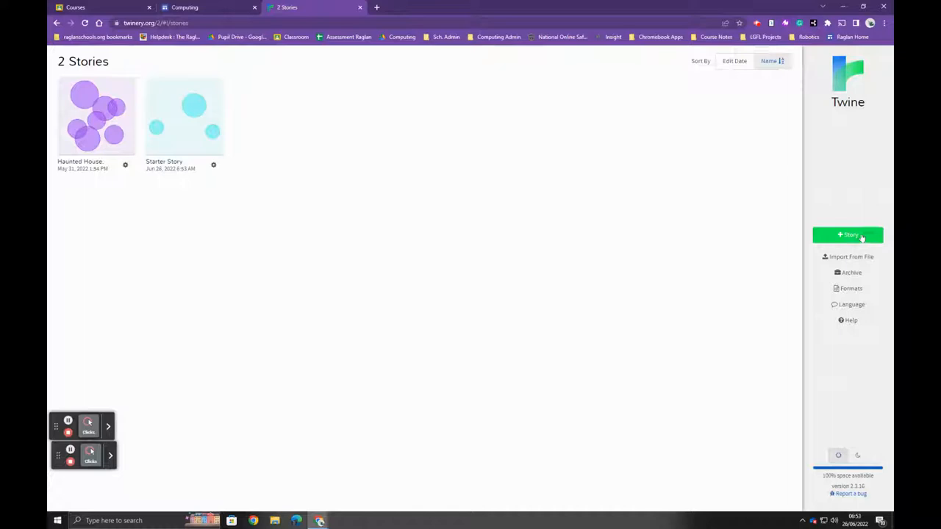
{"action": "left_click", "coordinate": [847, 235]}
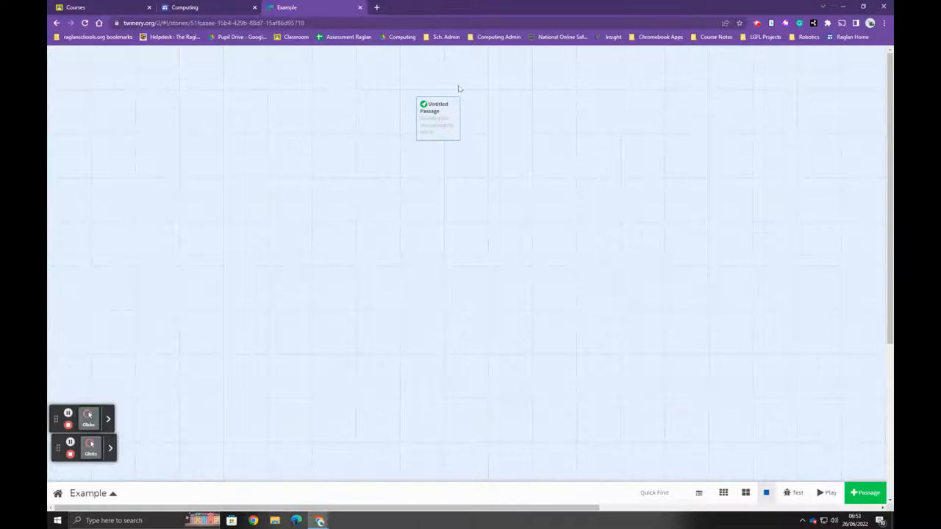
Step: Rename the passage 'Start Page' with woods intro and links 'go west.' and 'the woods.'
{"action": "double_click", "coordinate": [438, 118]}
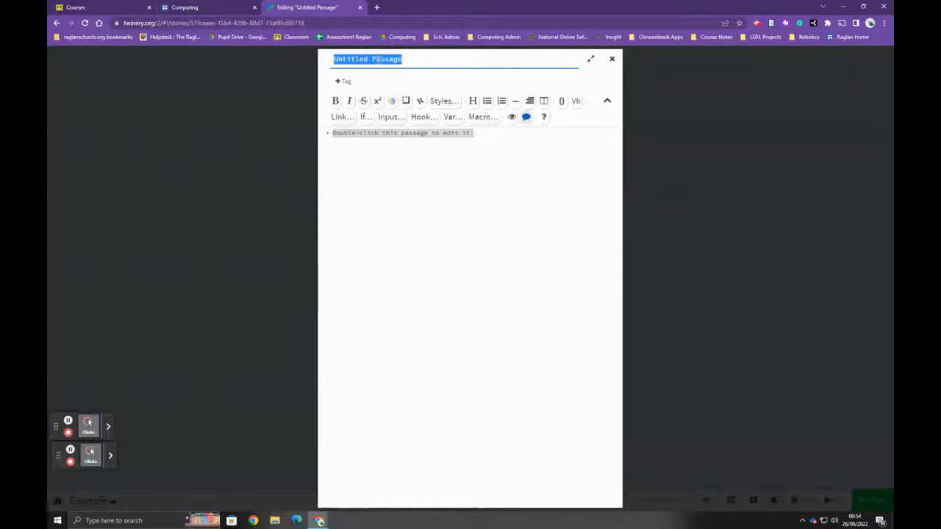
{"action": "type", "text": "Start Page"}
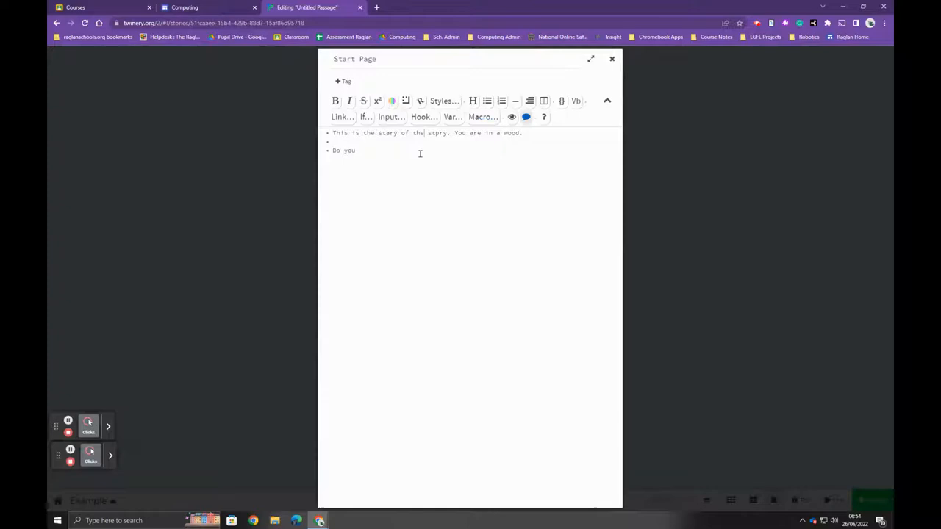
{"action": "type", "text": "go west."}
{"action": "type", "text": "Do deeper in to t"}
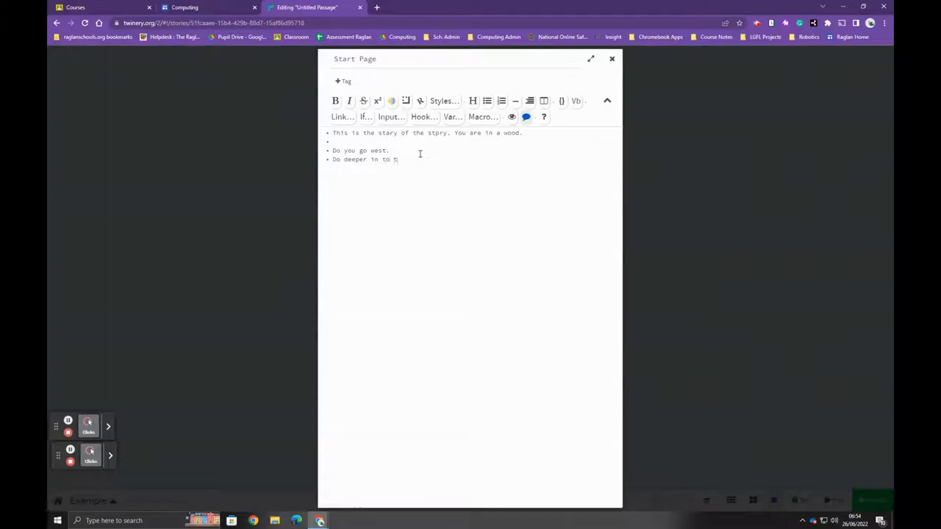
{"action": "type", "text": "he woods.]]"}
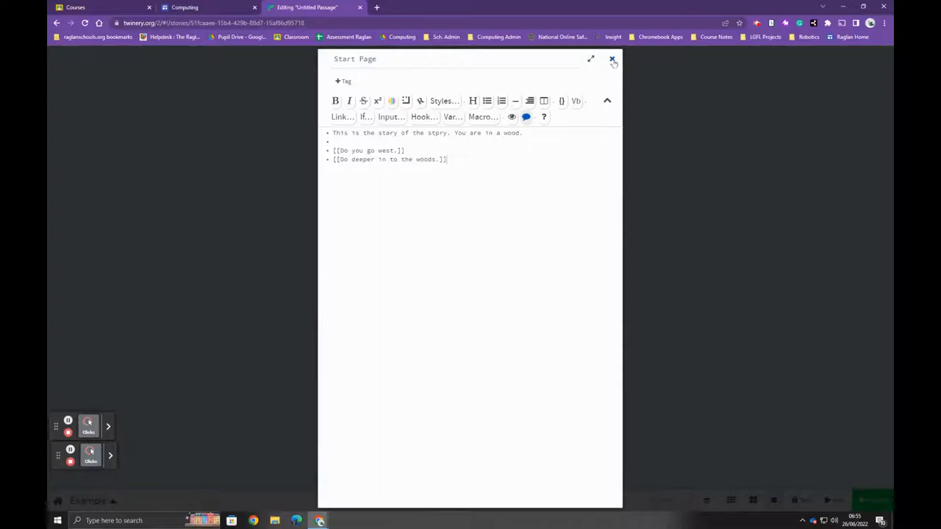
{"action": "left_click", "coordinate": [611, 59]}
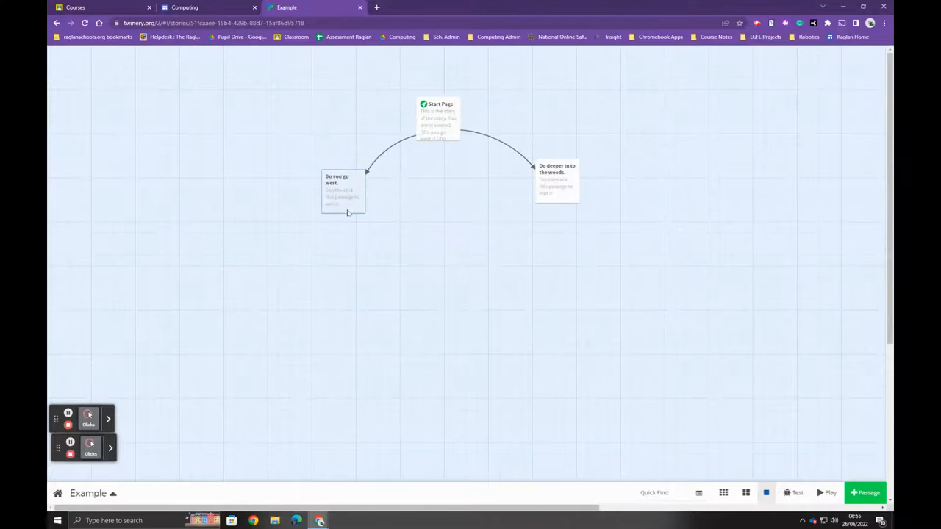
Step: Replace the going-west placeholder with path text and links for going back or towards the house
{"action": "double_click", "coordinate": [341, 190]}
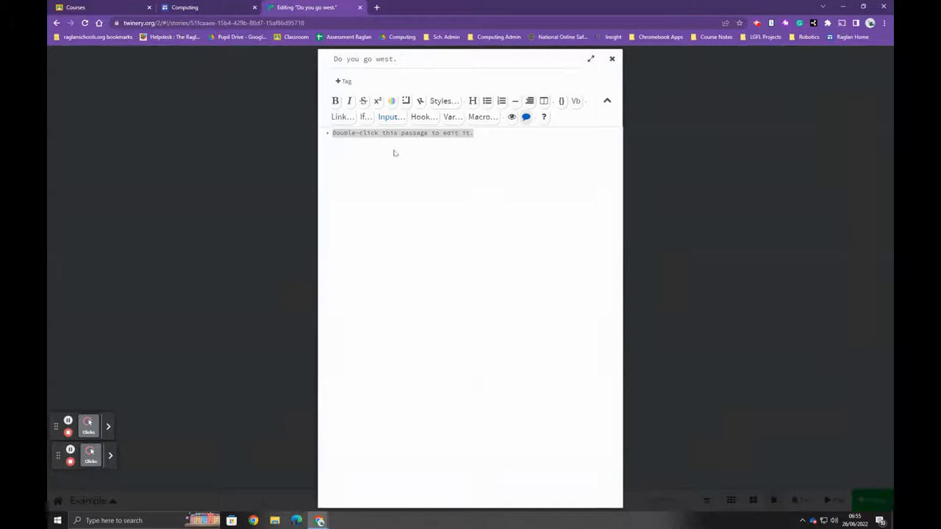
{"action": "double_click", "coordinate": [403, 132]}
{"action": "type", "text": "We start to walk along a path."}
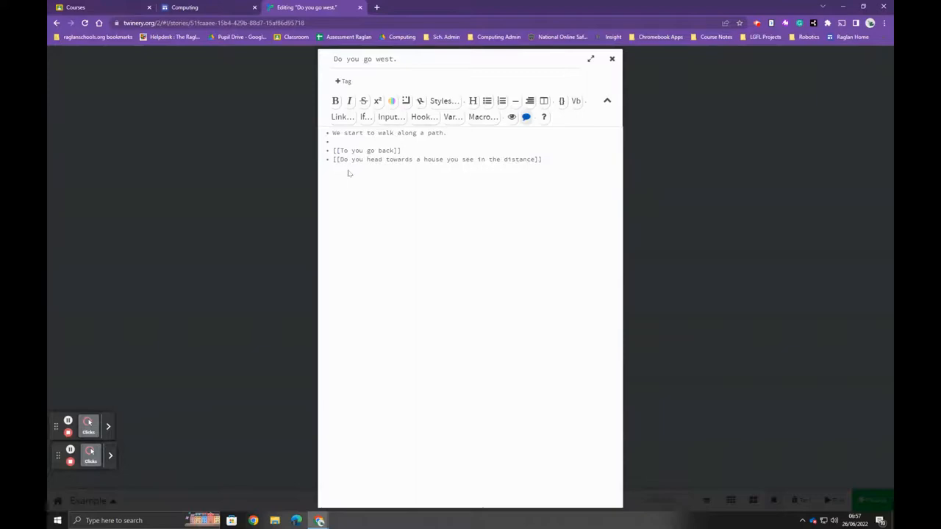
{"action": "left_click", "coordinate": [611, 59]}
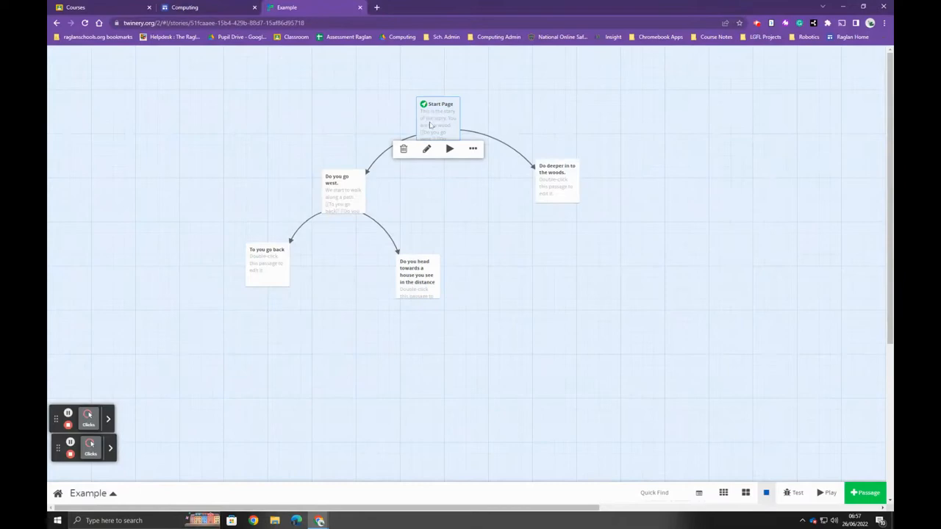
Step: Go back to the Stories list showing Example beside Haunted House and Starter Story
{"action": "left_click", "coordinate": [667, 382]}
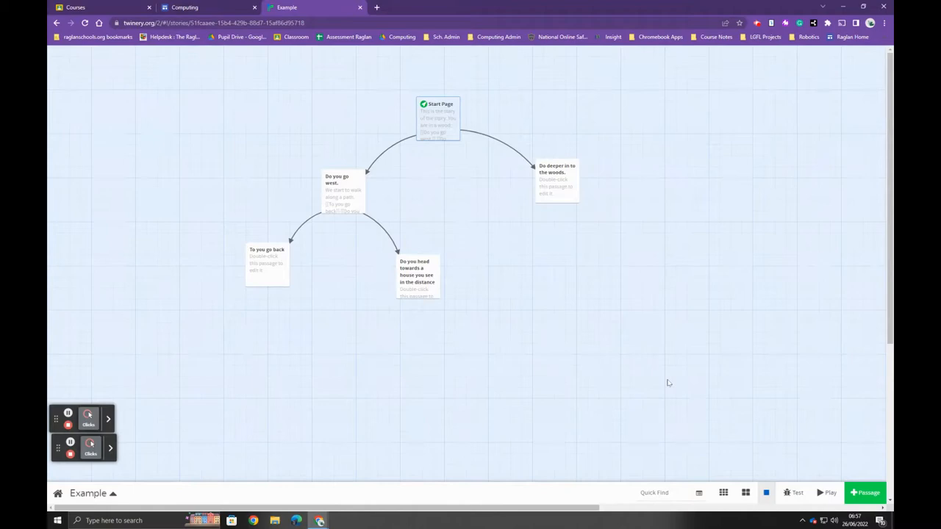
{"action": "mouse_move", "coordinate": [616, 354]}
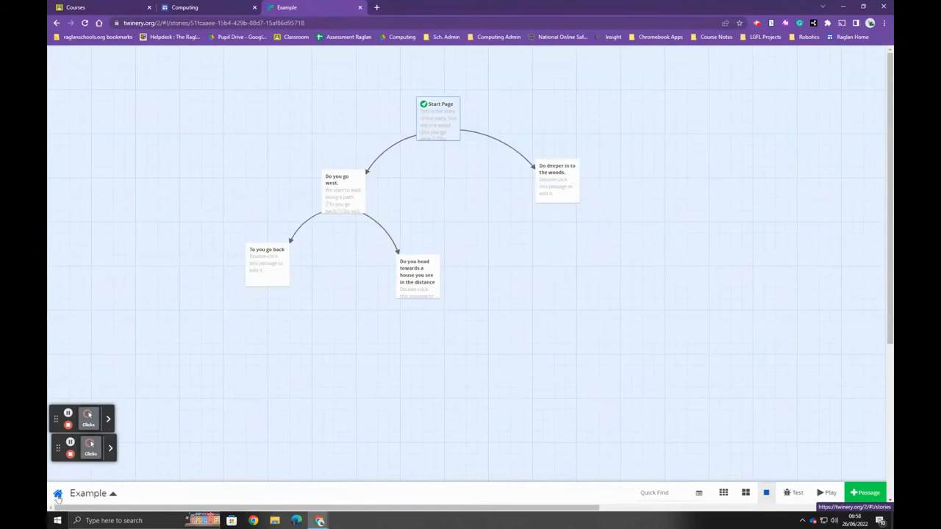
{"action": "left_click", "coordinate": [57, 494]}
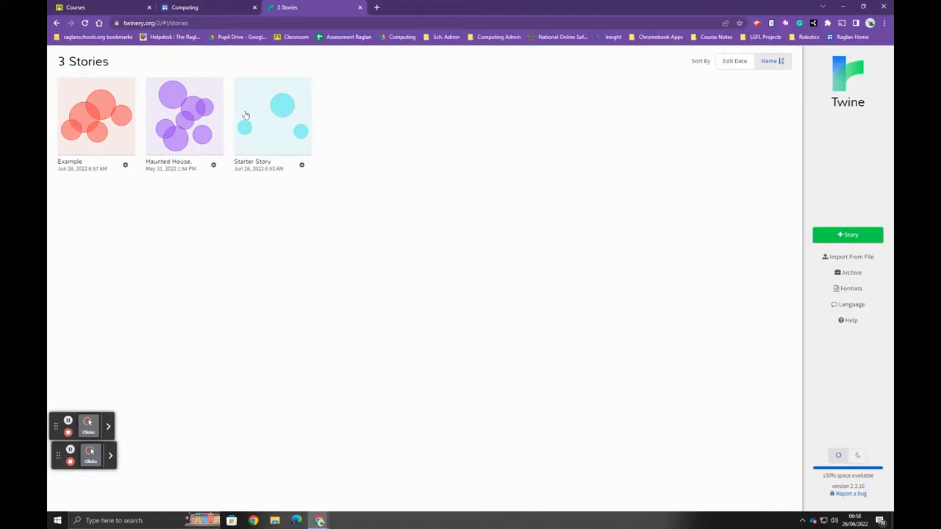